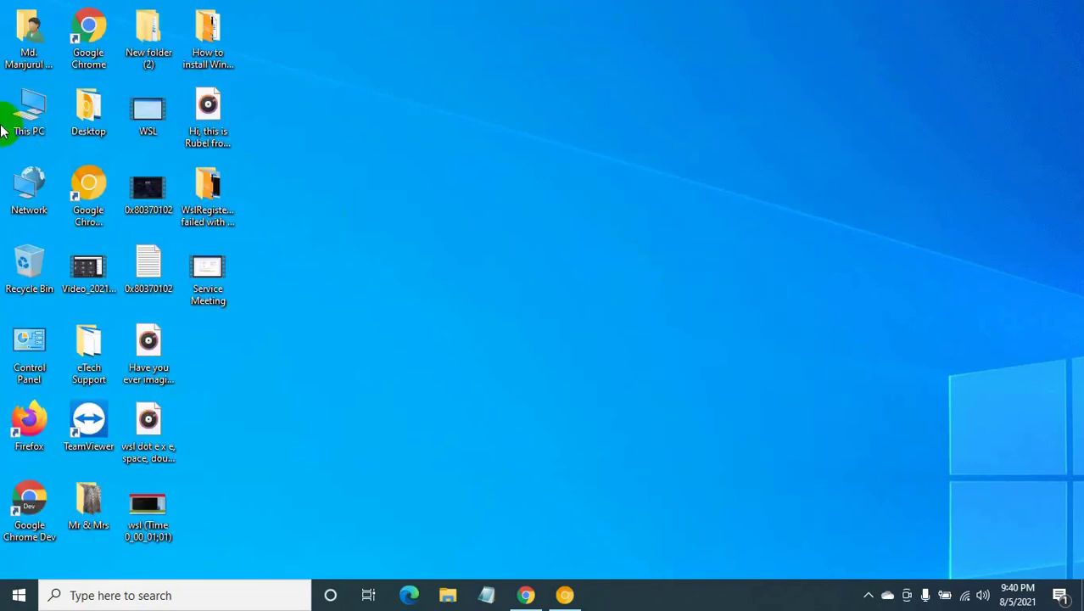
# Open This PC and then Local Disk (C:) in File Explorer
pyautogui.doubleClick(29, 111)
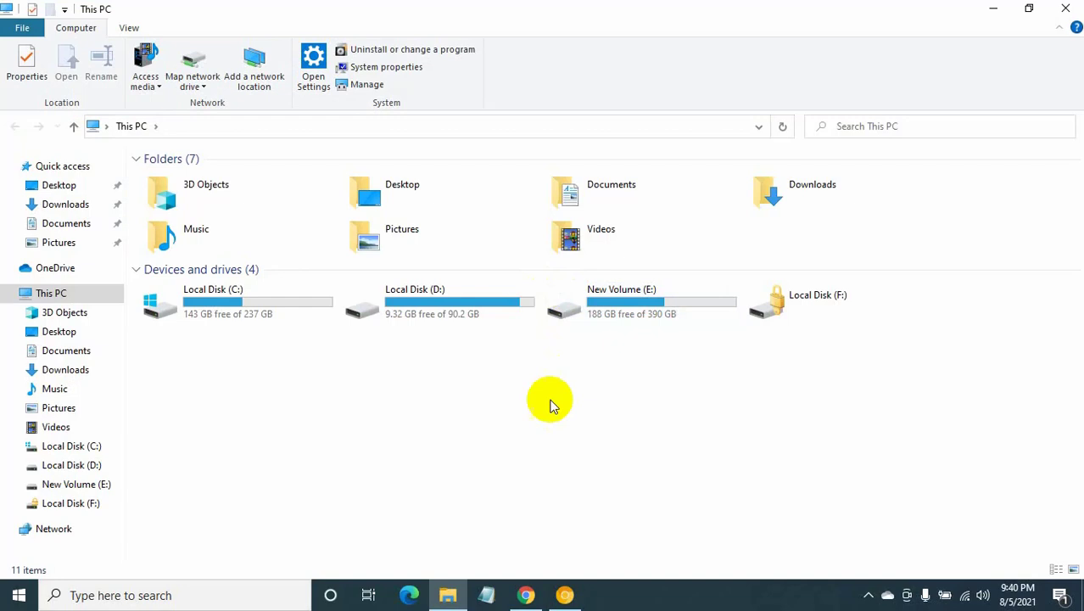
pyautogui.doubleClick(213, 304)
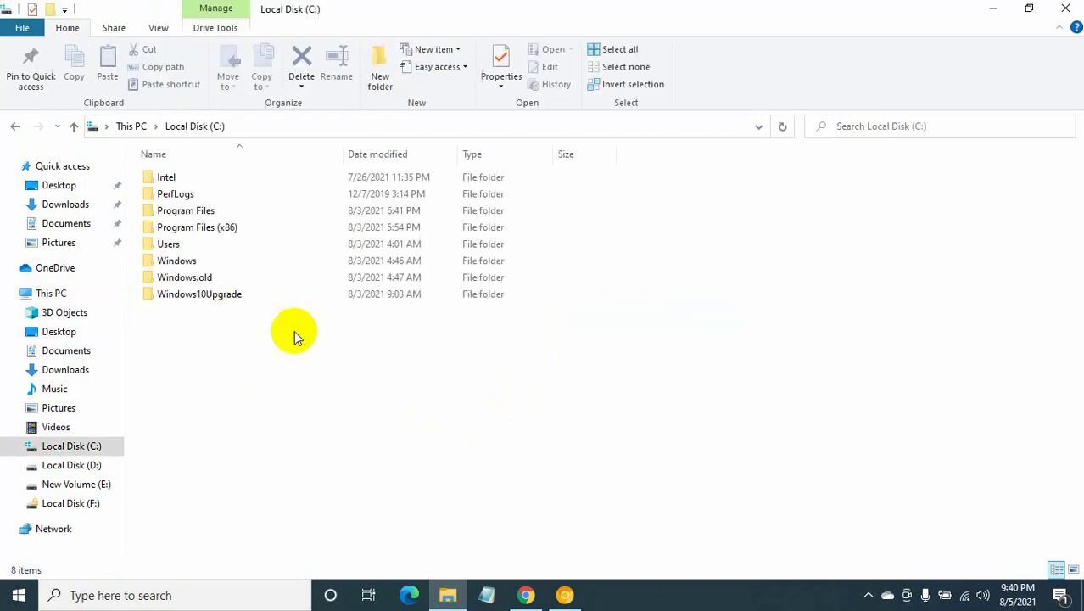
pyautogui.rightClick(184, 276)
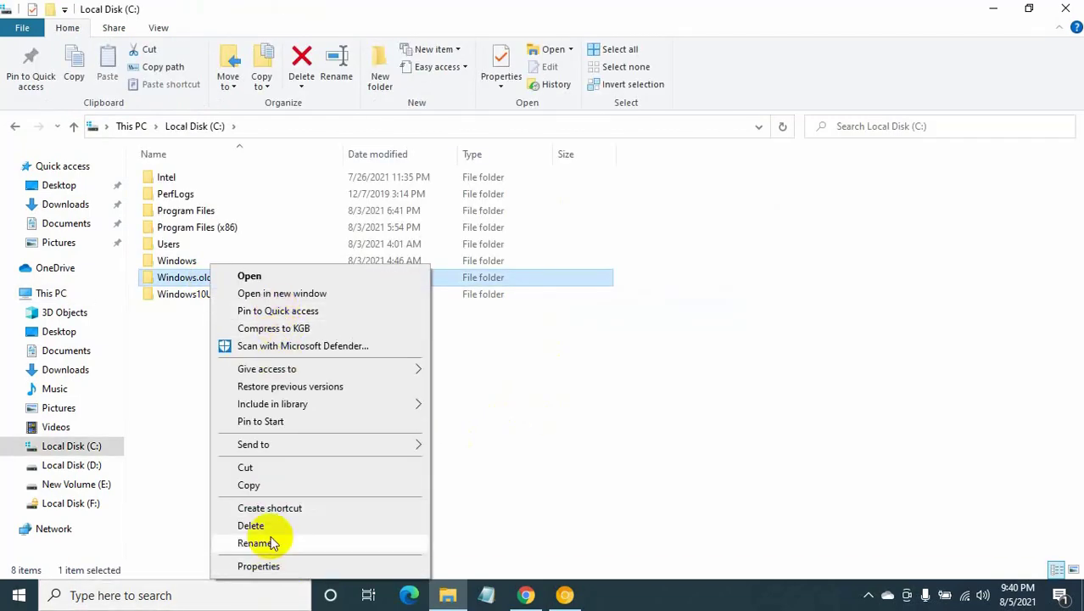
pyautogui.click(251, 525)
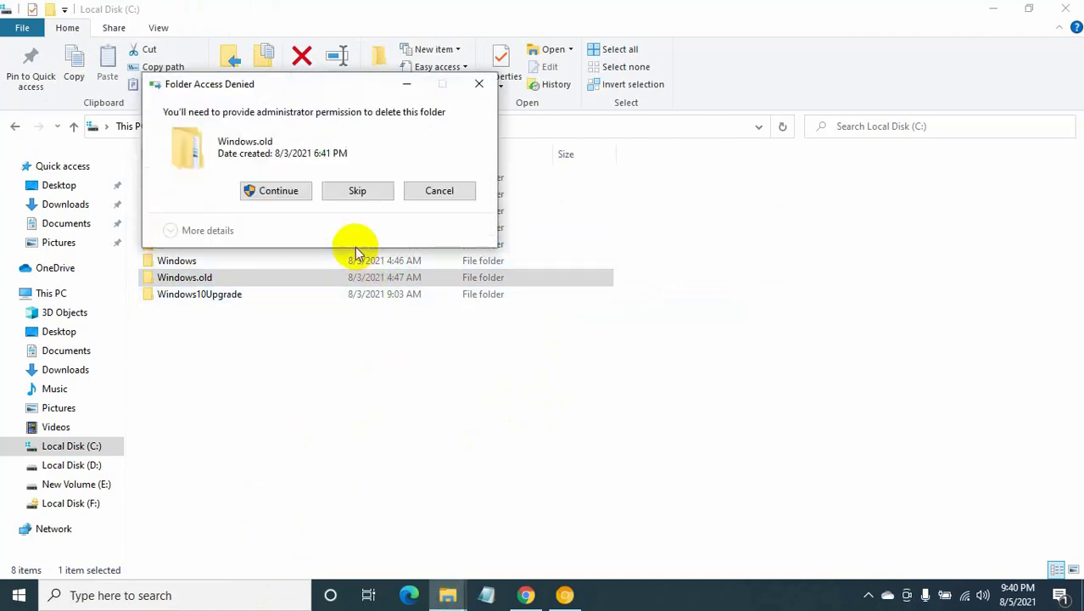
pyautogui.click(277, 190)
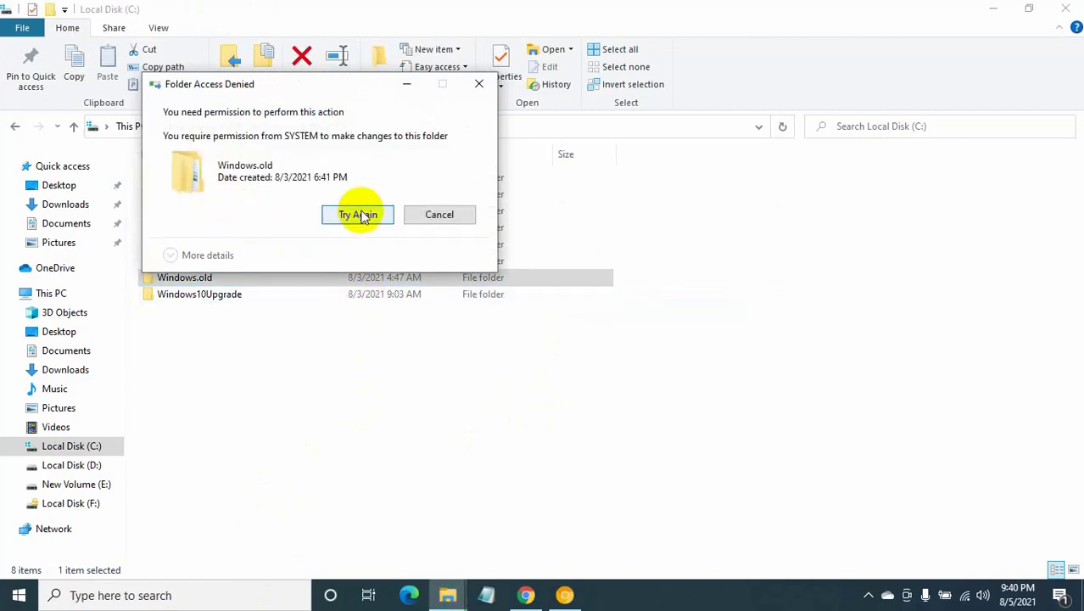
pyautogui.click(357, 213)
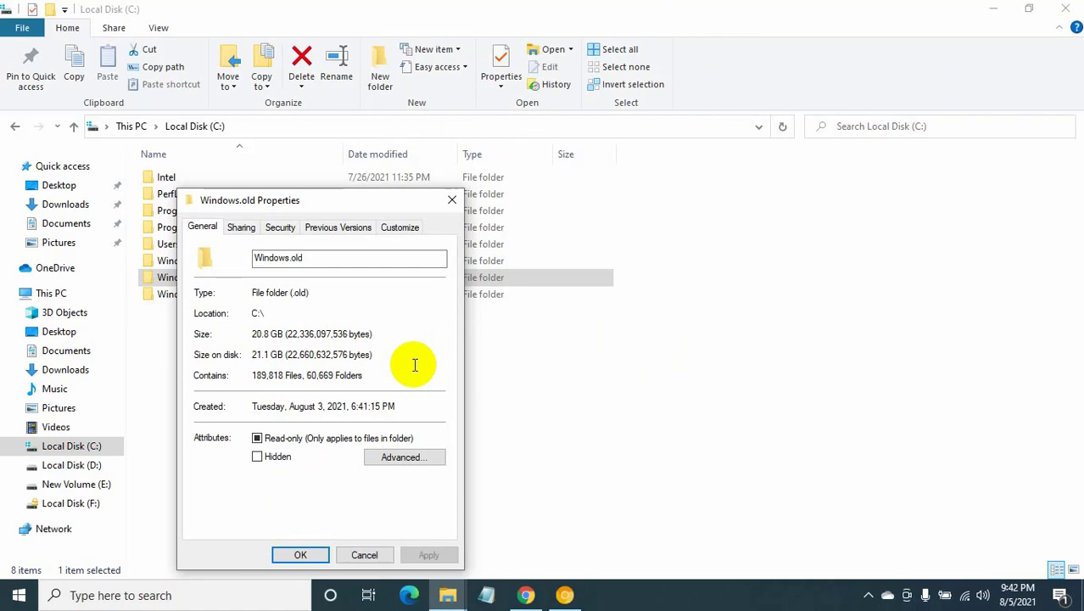
pyautogui.click(300, 554)
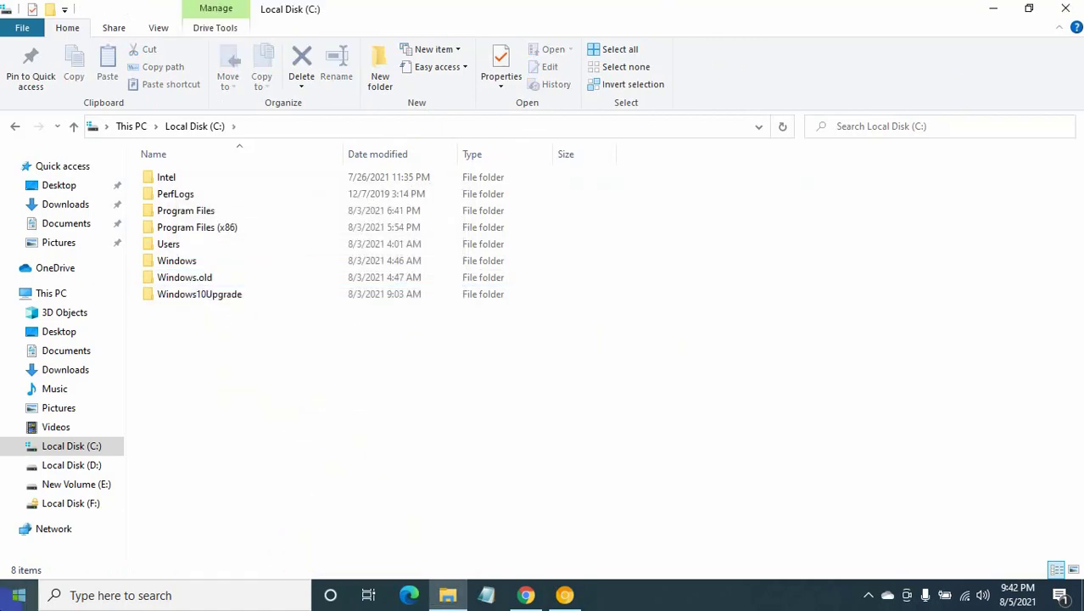
# Go to System > Storage in Settings and view C: drive temporary files
pyautogui.click(17, 595)
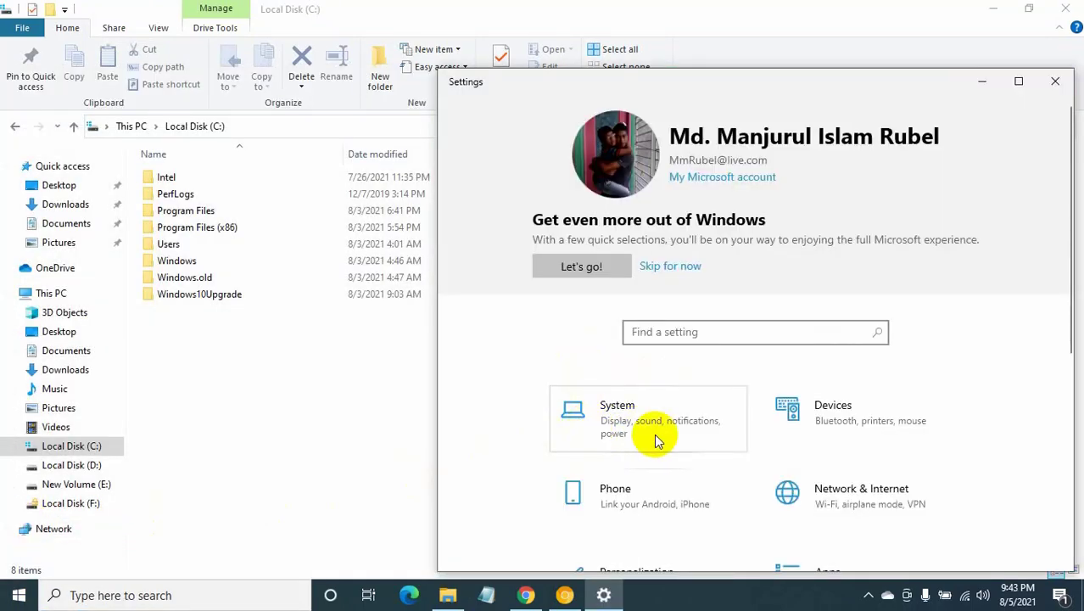
pyautogui.click(656, 434)
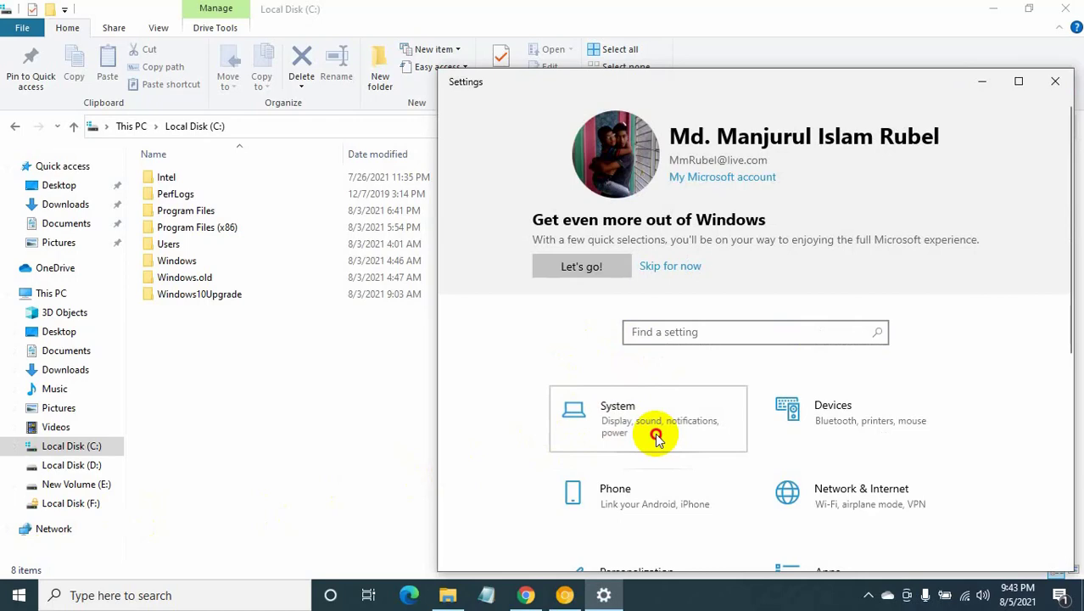
pyautogui.click(655, 418)
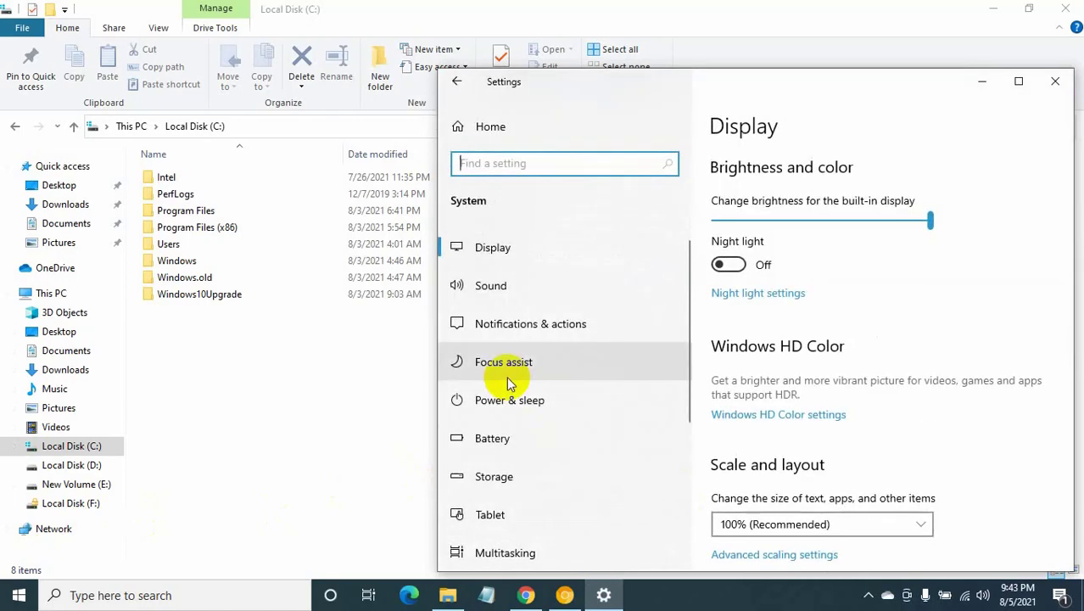
pyautogui.click(493, 476)
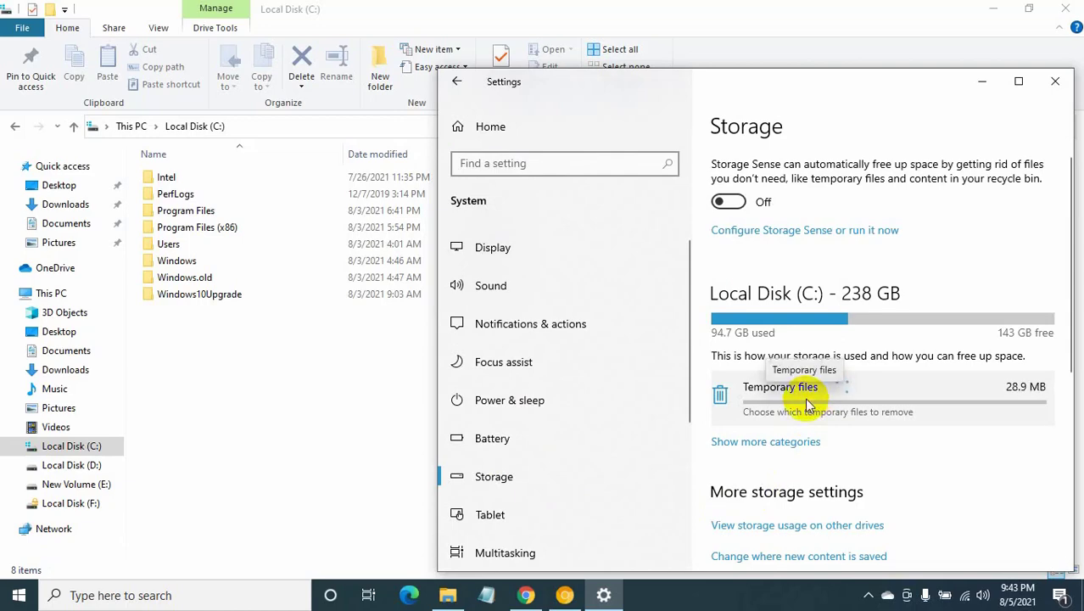
pyautogui.click(780, 386)
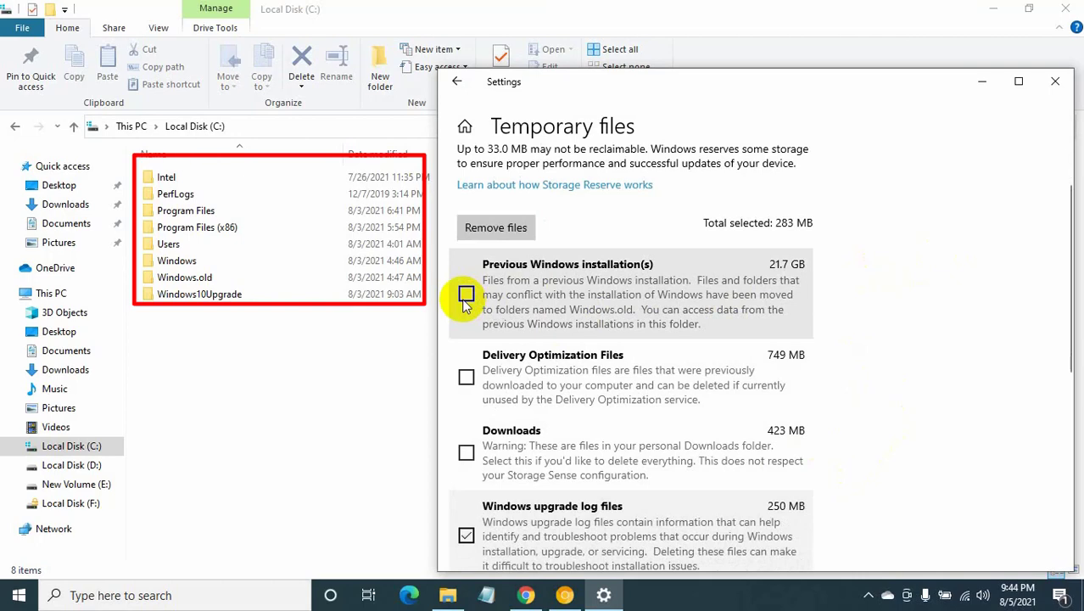
# Tick Previous Windows installation(s) and Delivery Optimization Files, then remove them
pyautogui.click(466, 293)
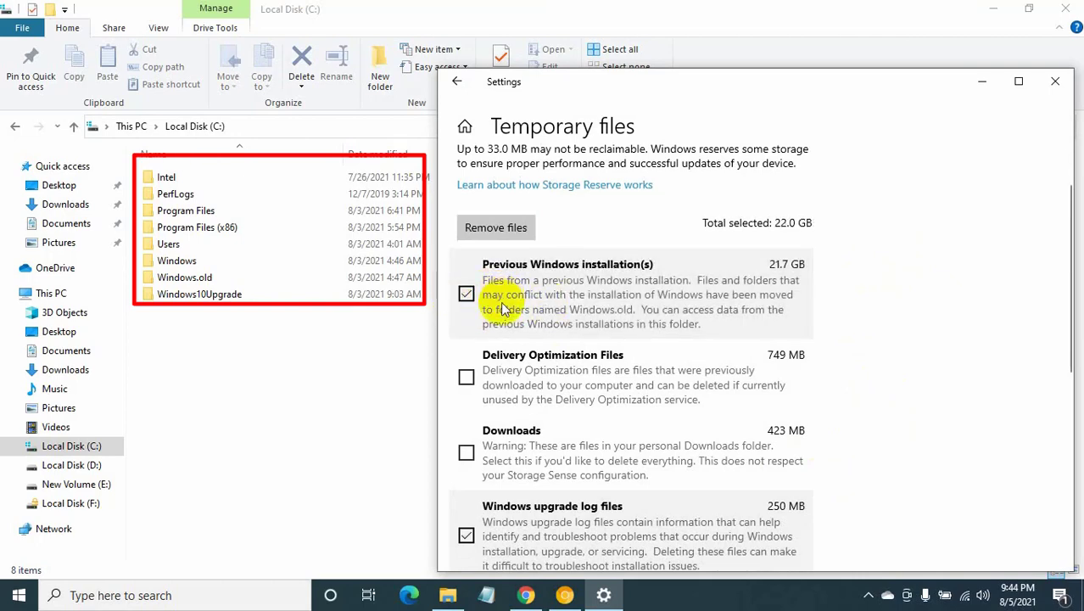
pyautogui.click(466, 377)
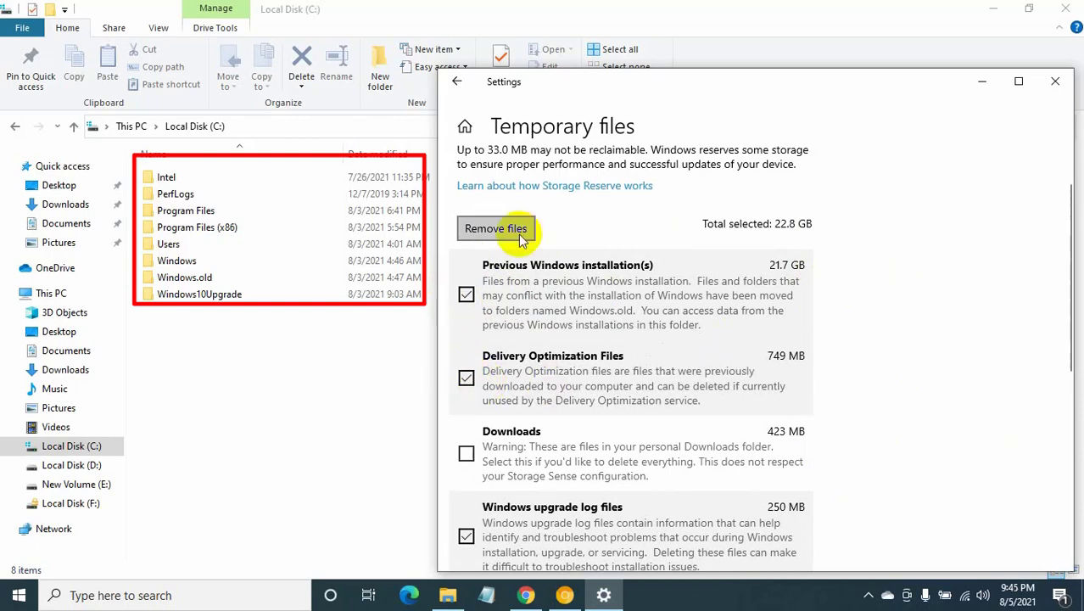
pyautogui.click(495, 229)
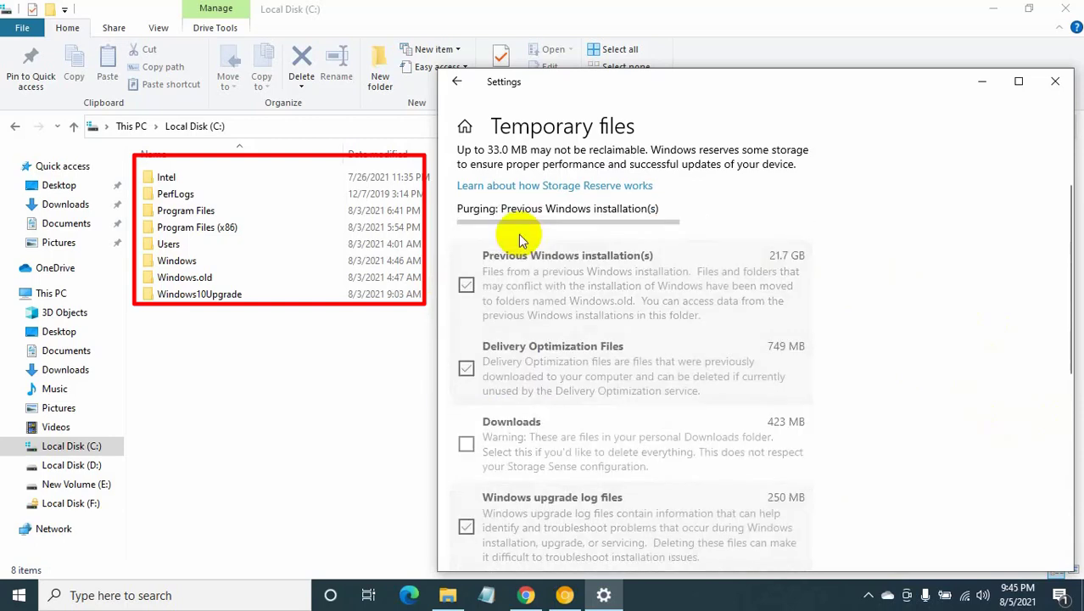